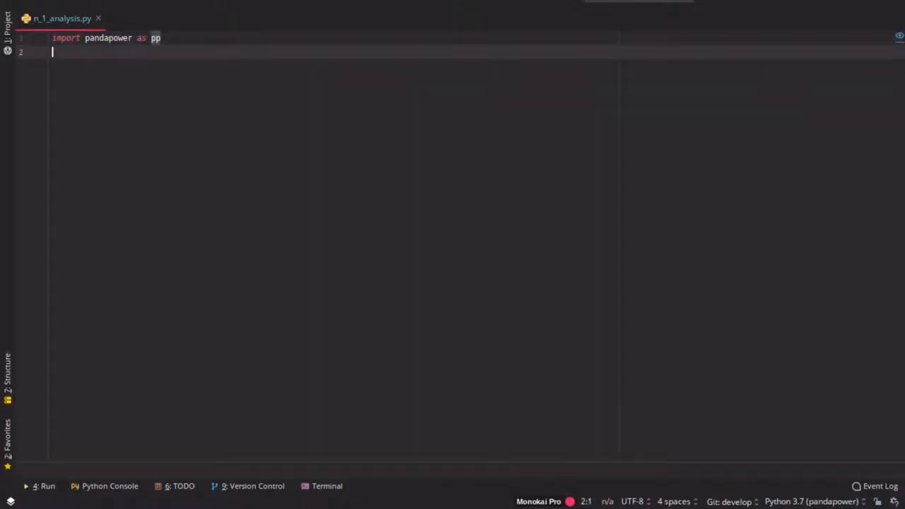
Step: Import pandapower as pp, its networks as nw and plotting as pplt, and matplotlib.pyplot as plt
{"action": "type", "text": "import pandapowerr"}
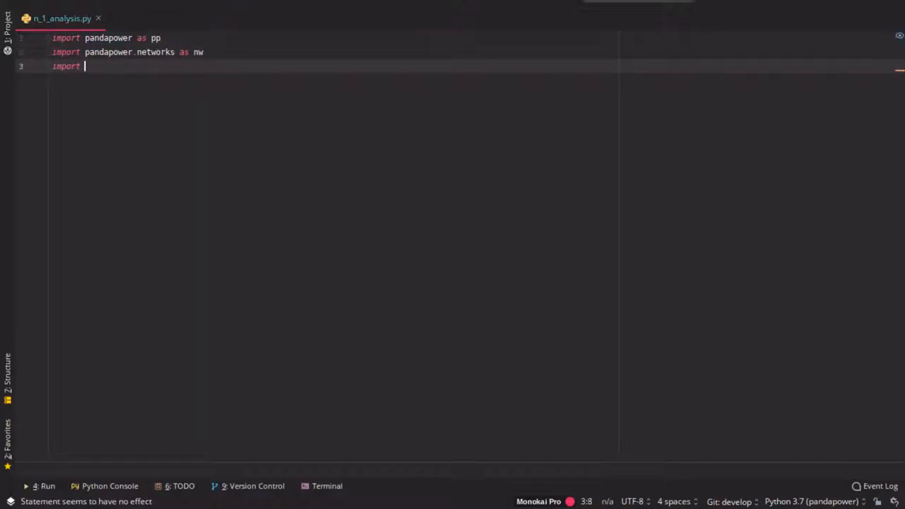
{"action": "type", "text": "pandapower.pd2ppc"}
{"action": "type", "text": "import matplotlib"}
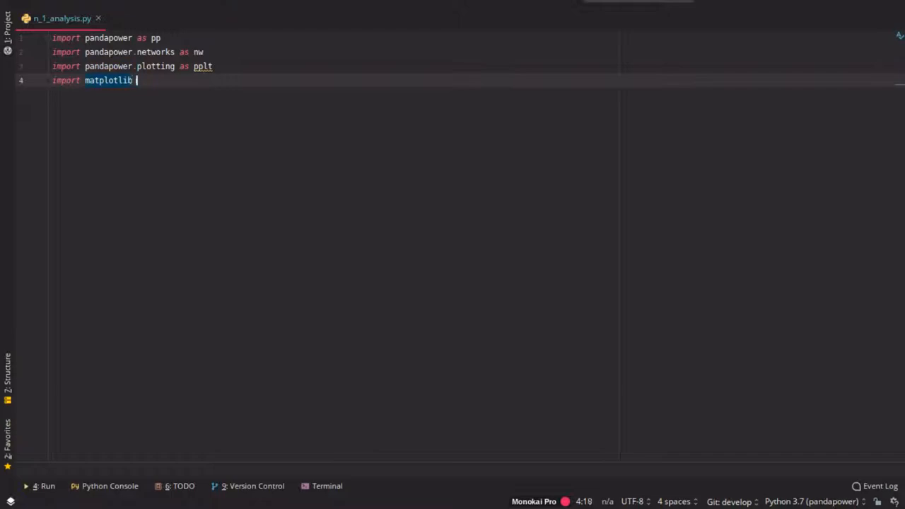
{"action": "type", "text": ".pyplot_pas"}
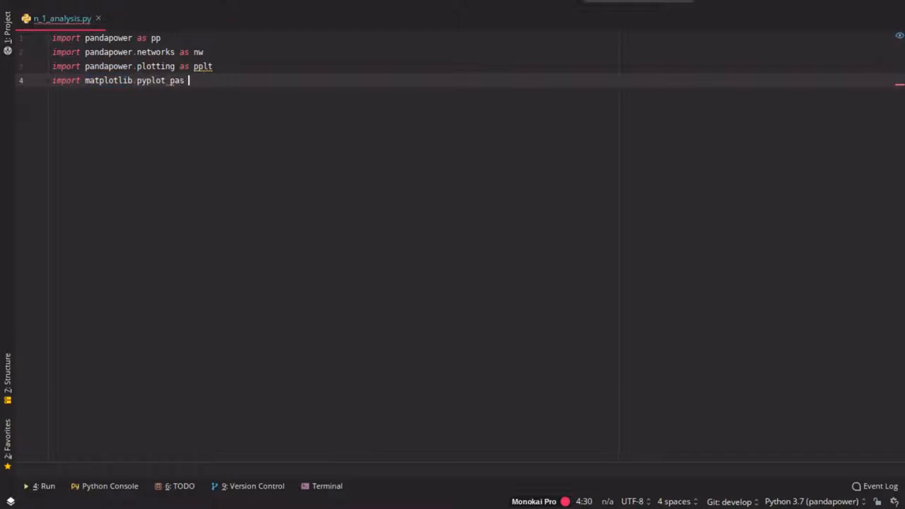
{"action": "type", "text": "plt"}
{"action": "type", "text": "net = nw"}
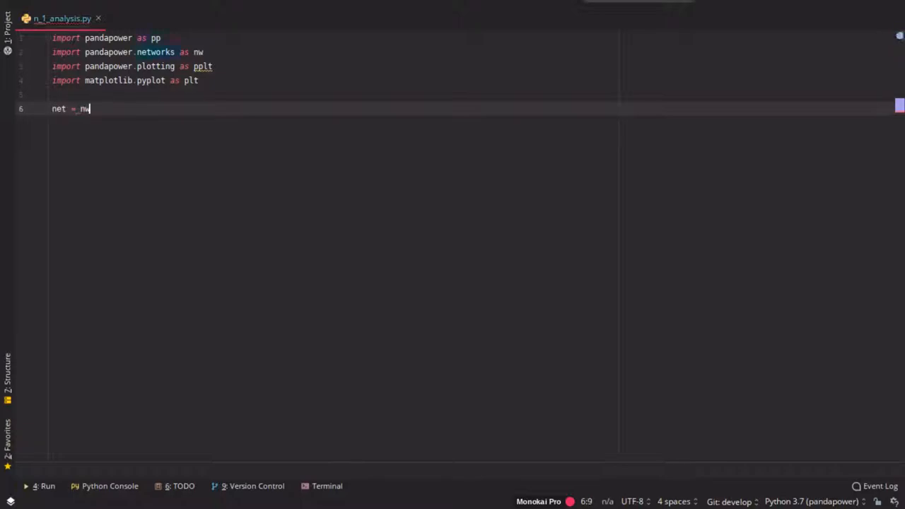
Step: Build net with nw.create_cigre_network_mv(), drop the print(net.line) trial, and set vmax = 1.05
{"action": "type", "text": ".create_cigre_network_mv()"}
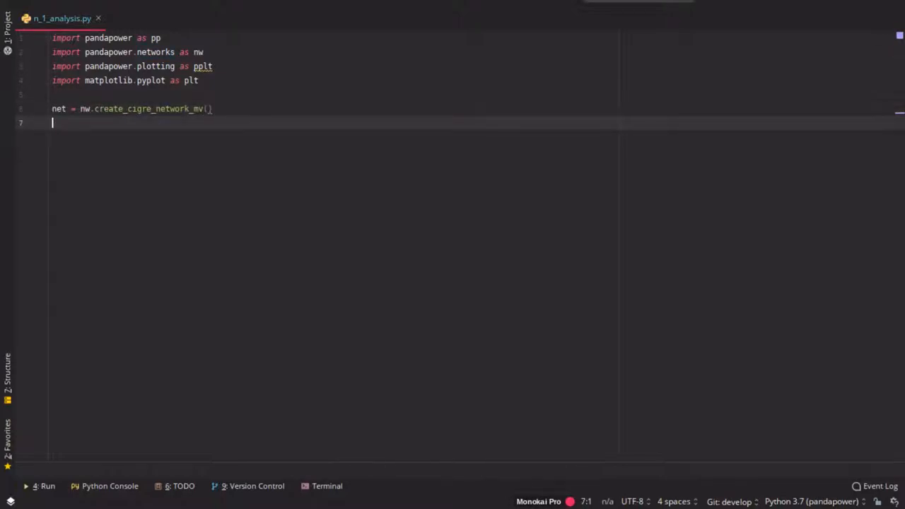
{"action": "type", "text": "print(net.)"}
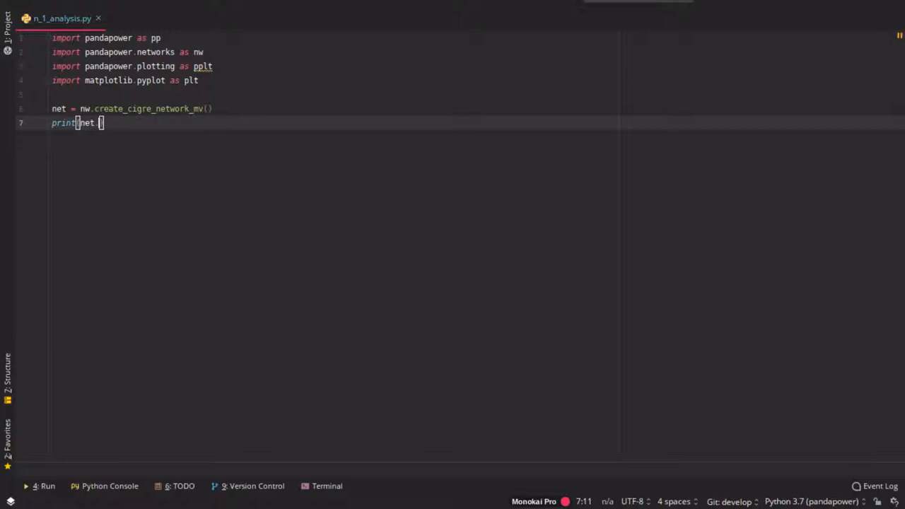
{"action": "type", "text": "line"}
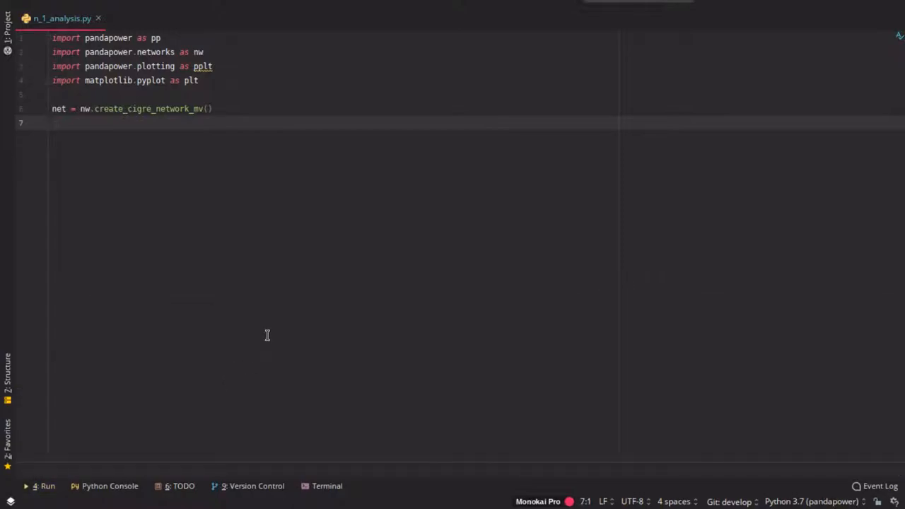
{"action": "type", "text": "vmax = 1.05"}
{"action": "type", "text": "vmin = 0."}
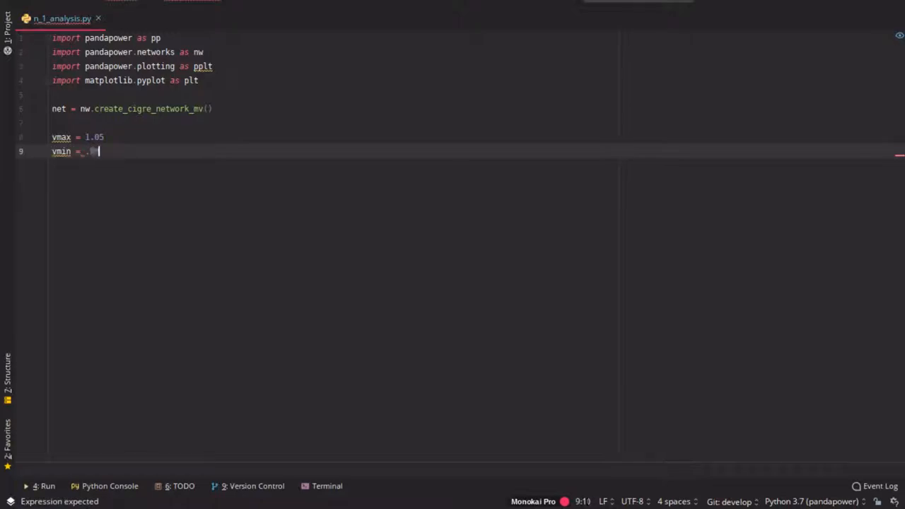
Step: Set vmin = 0.95 and max_ll = 100 under a '# limits' comment, and start looping over net.line.index
{"action": "type", "text": "95\\nmax_l"}
{"action": "type", "text": "#"}
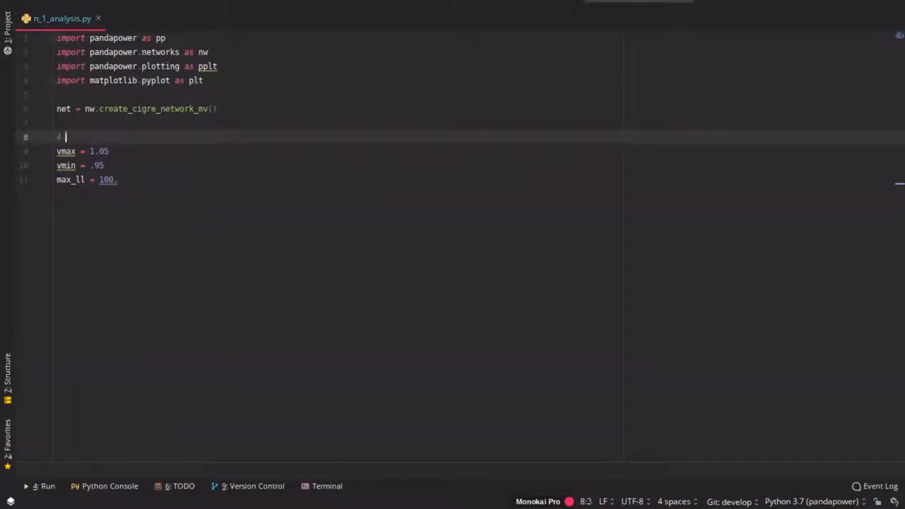
{"action": "type", "text": "limits"}
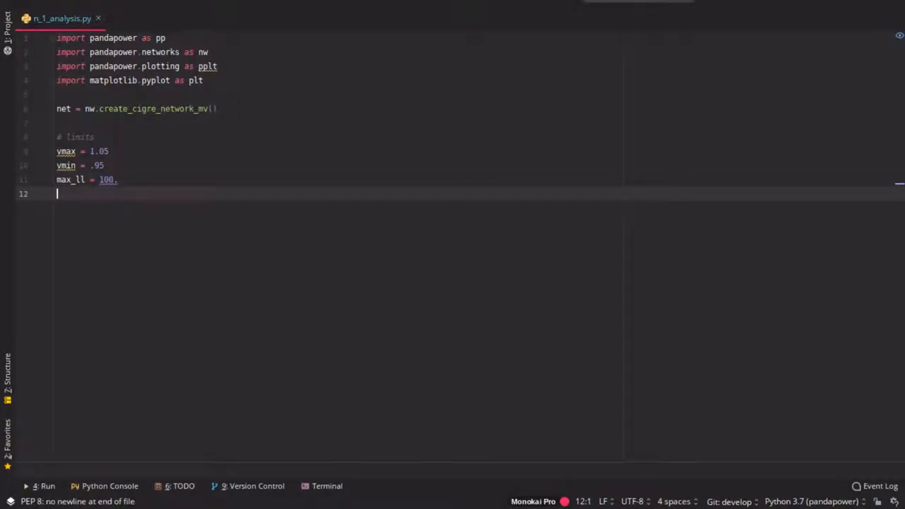
{"action": "type", "text": "lines = net.line.index"}
{"action": "type", "text": "net.line.loc[l, \"in_service"}
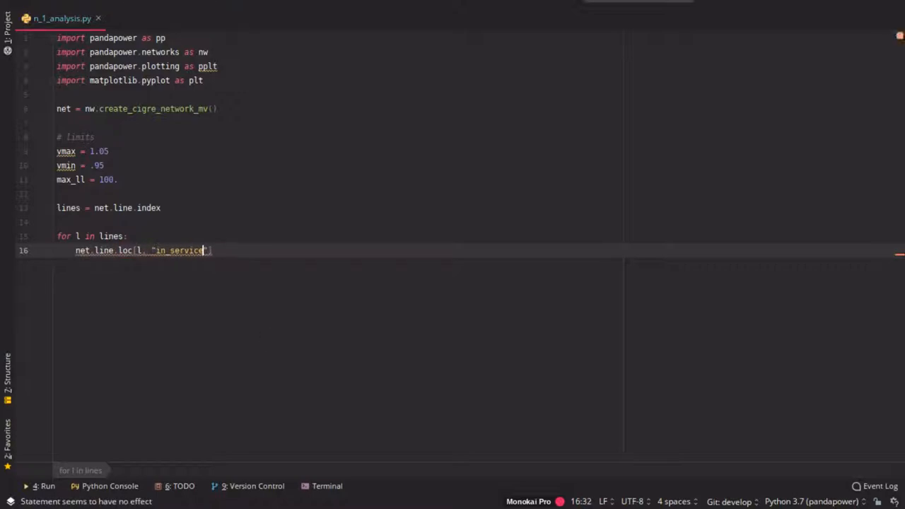
Step: Inside the loop, set each line's in_service to False and run pp.runpp(net)
{"action": "type", "text": "= FAL"}
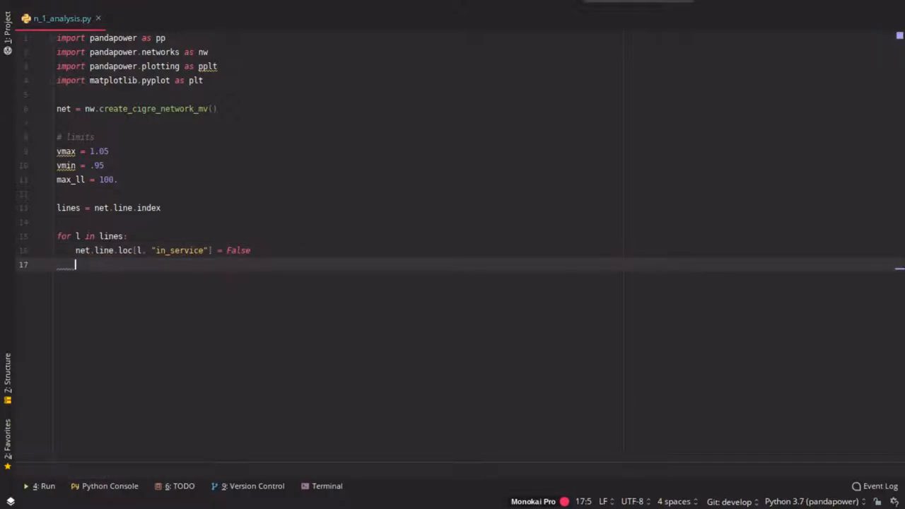
{"action": "type", "text": "pp.runpp("}
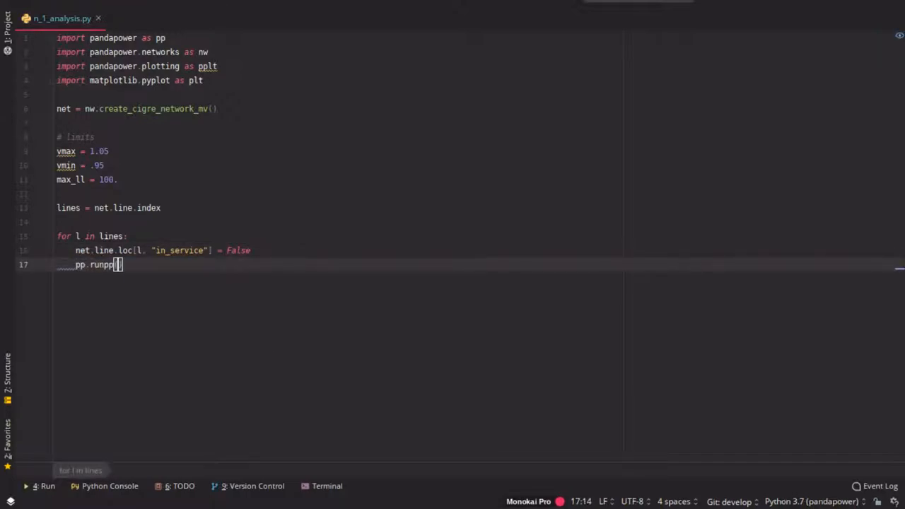
{"action": "type", "text": "net)"}
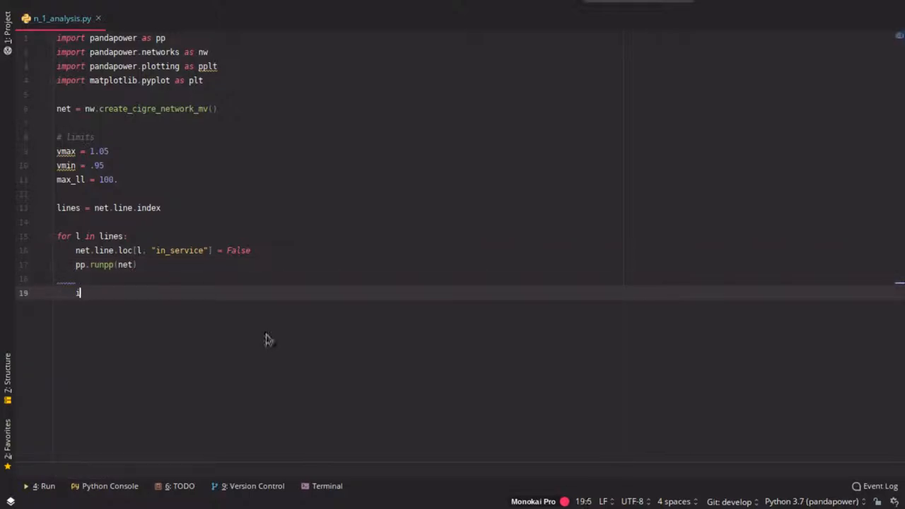
Step: Add an if-condition checking res_bus vm_pu max/min and res_line loading_percent against vmax, vmin, max_ll
{"action": "type", "text": "if net.res_bus.v"}
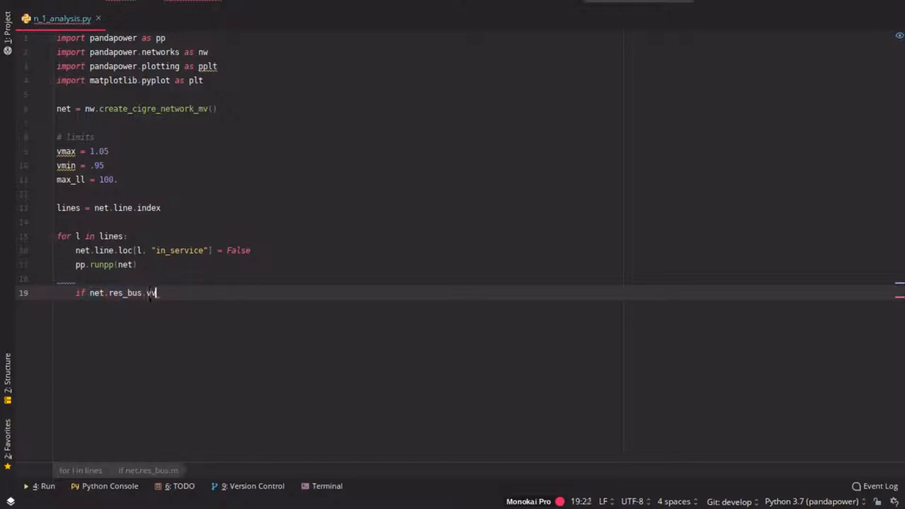
{"action": "type", "text": "m_pu"}
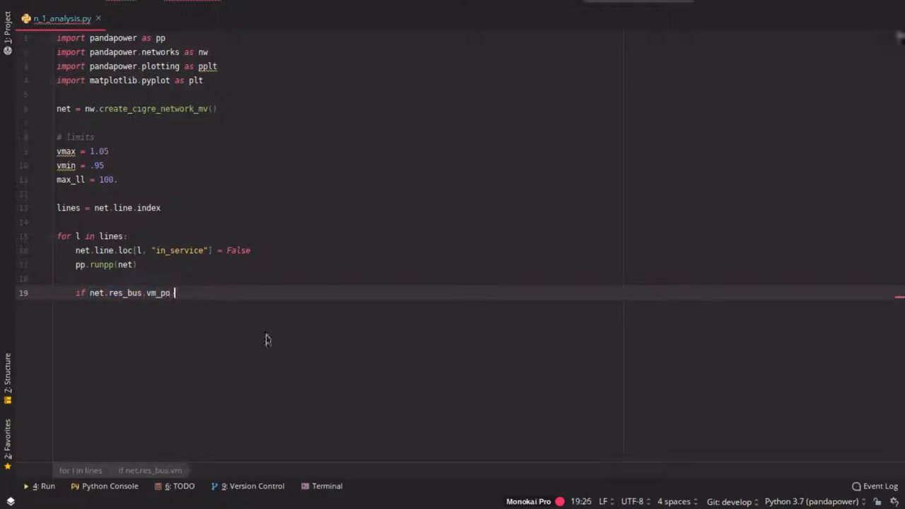
{"action": "type", "text": ".max() <"}
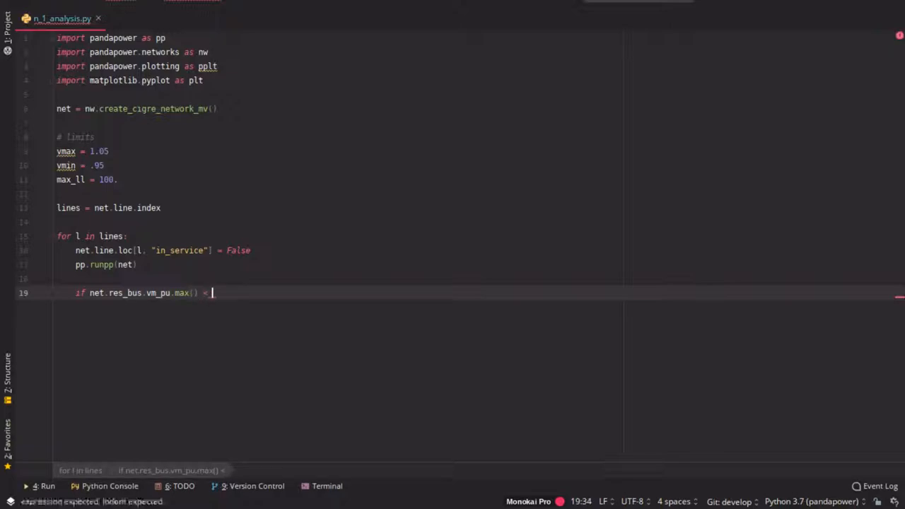
{"action": "type", "text": "> vmax"}
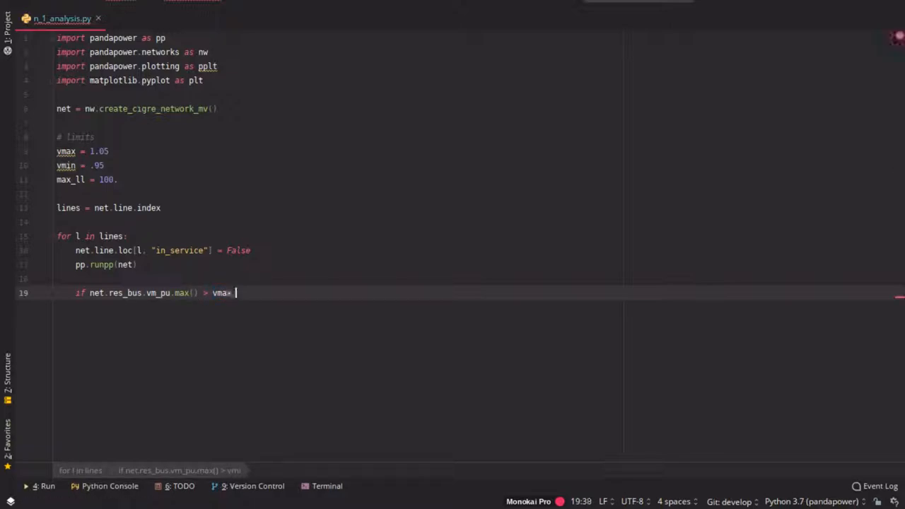
{"action": "type", "text": "or"}
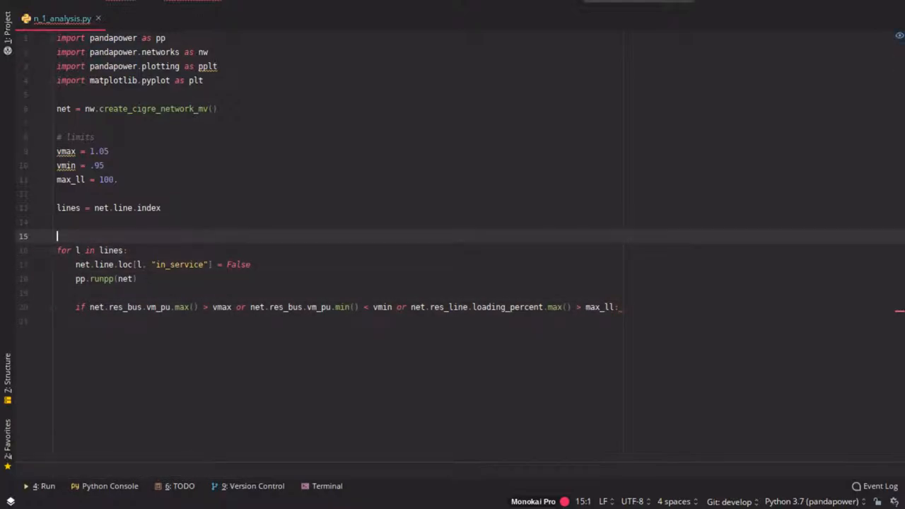
Step: Create critical = list(), append violating lines with critical.append(l), and set in_service back to True
{"action": "type", "text": "critical"}
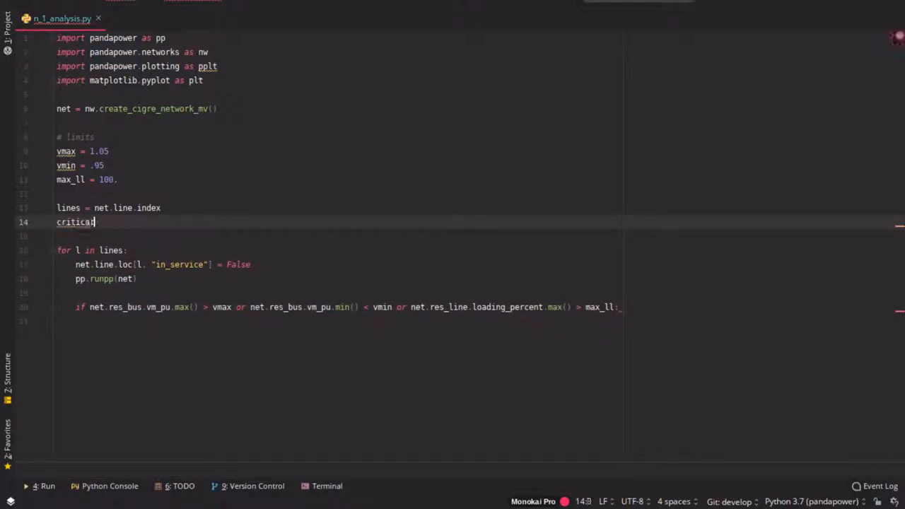
{"action": "type", "text": "= list()"}
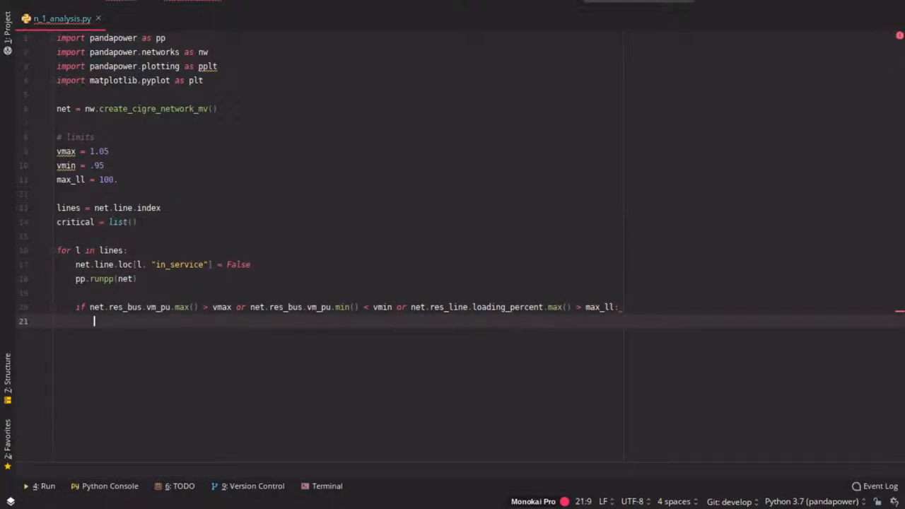
{"action": "type", "text": "critical.append"}
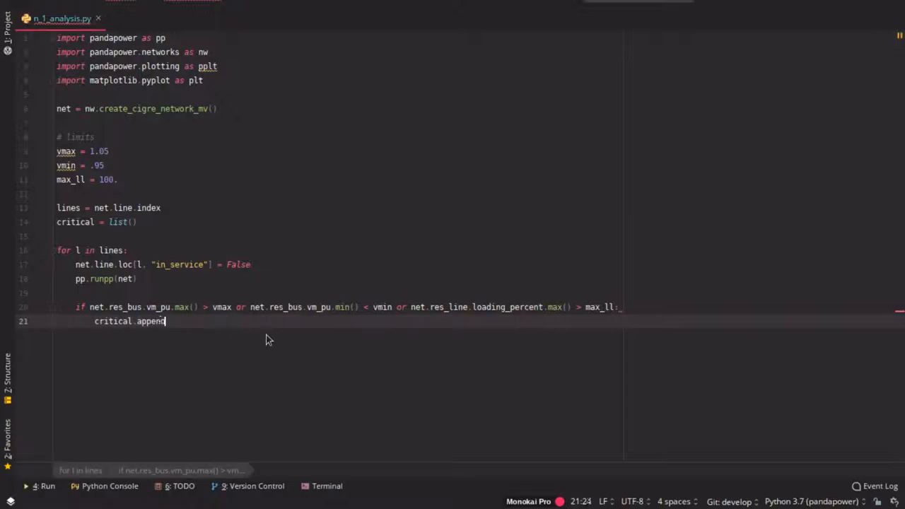
{"action": "type", "text": "(l)"}
{"action": "type", "text": "net.line.loc[l, \"in_service\"] ="}
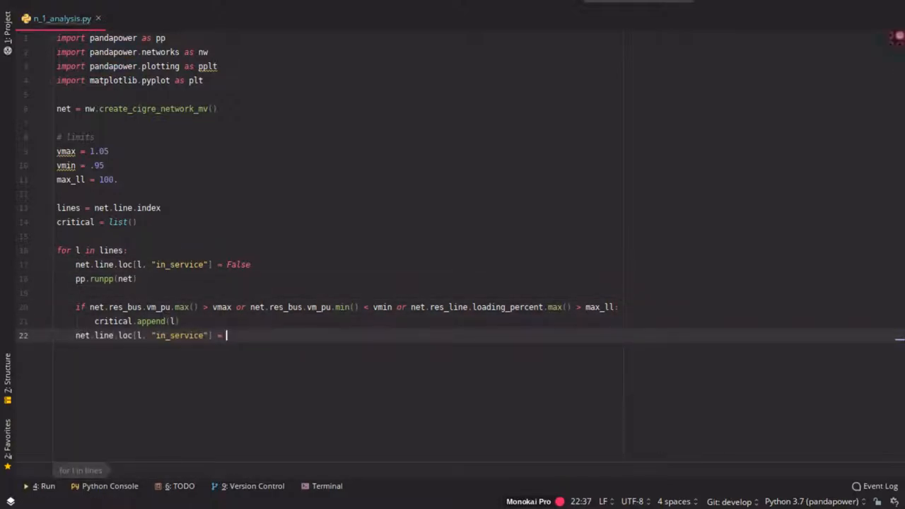
{"action": "type", "text": "True"}
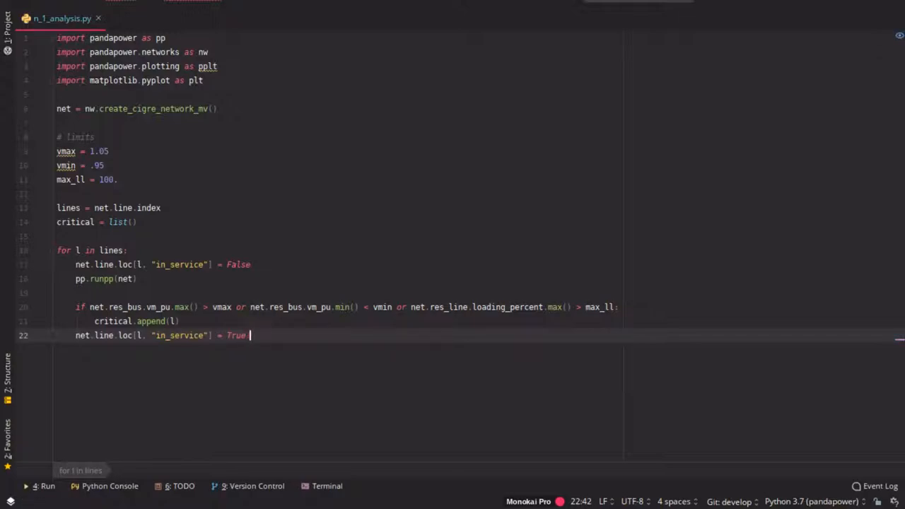
{"action": "key", "text": "Enter"}
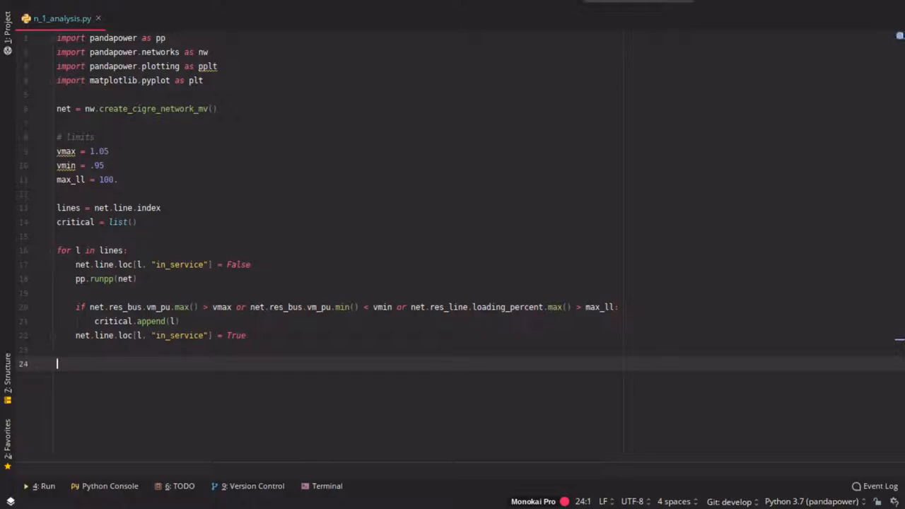
Step: Plot net with simple_plot(show_plot=False) and build a red, width-3 line collection of critical lines
{"action": "type", "text": "print"}
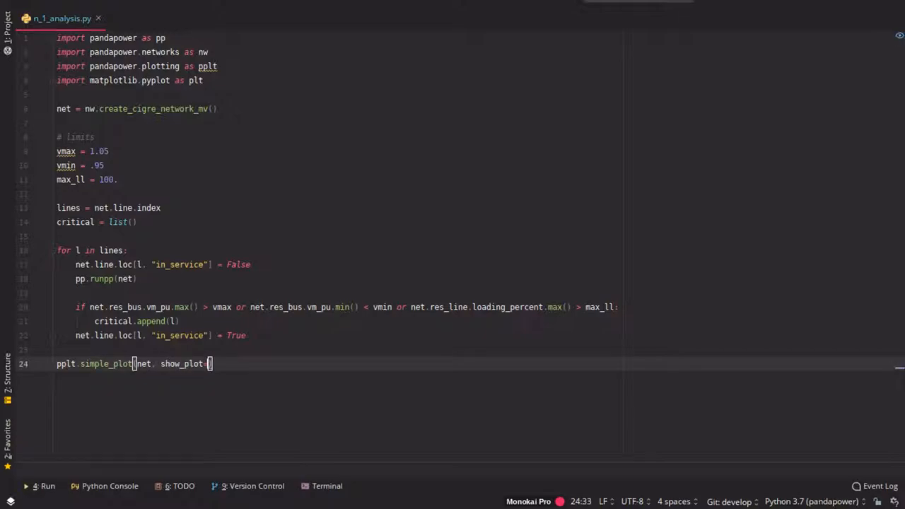
{"action": "type", "text": "False)"}
{"action": "type", "text": "clc = c"}
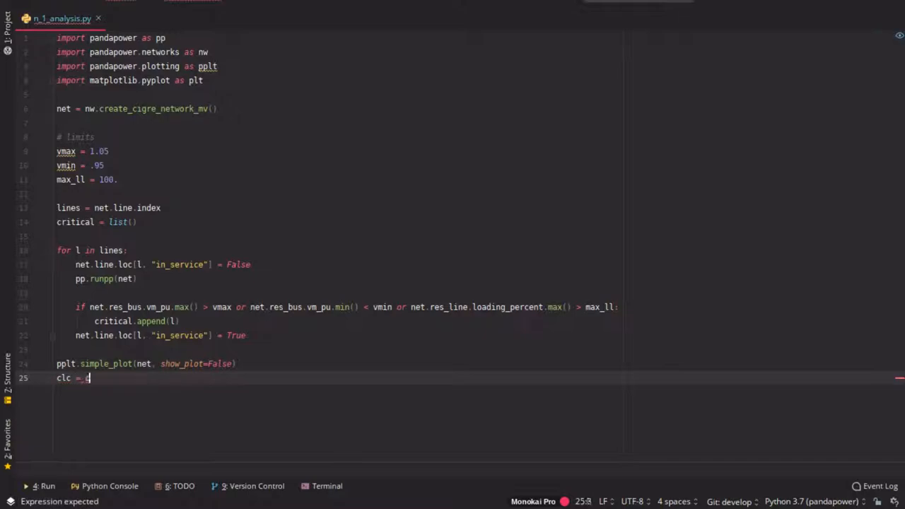
{"action": "type", "text": "pplt.create_line_collection(net, )"}
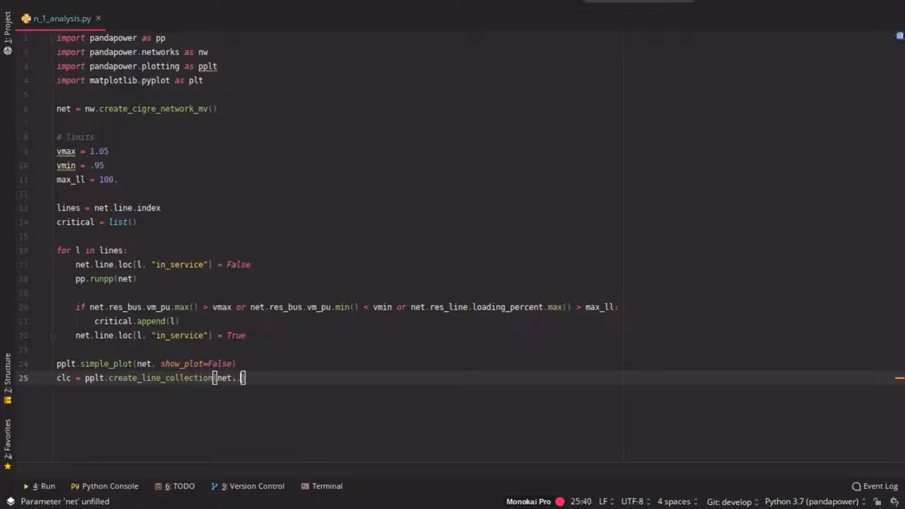
{"action": "type", "text": "critical, color=\"r\", linewidt"}
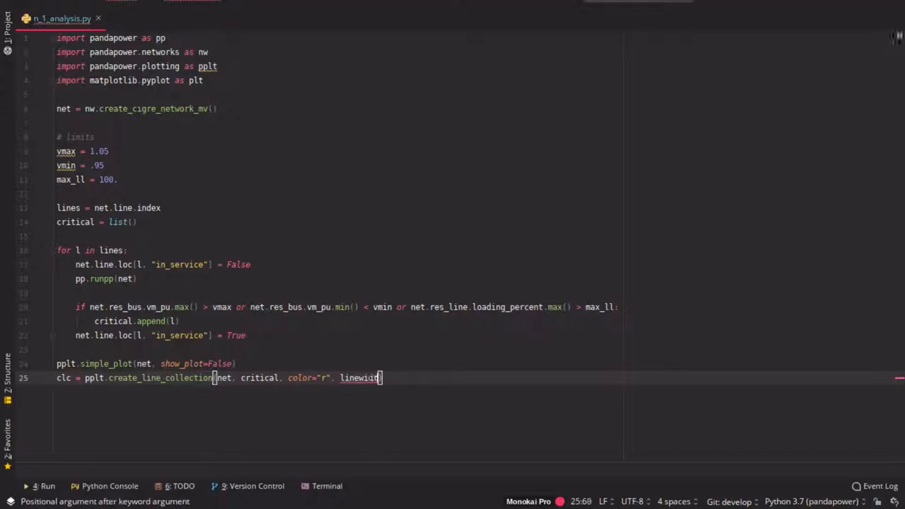
{"action": "type", "text": "=3)"}
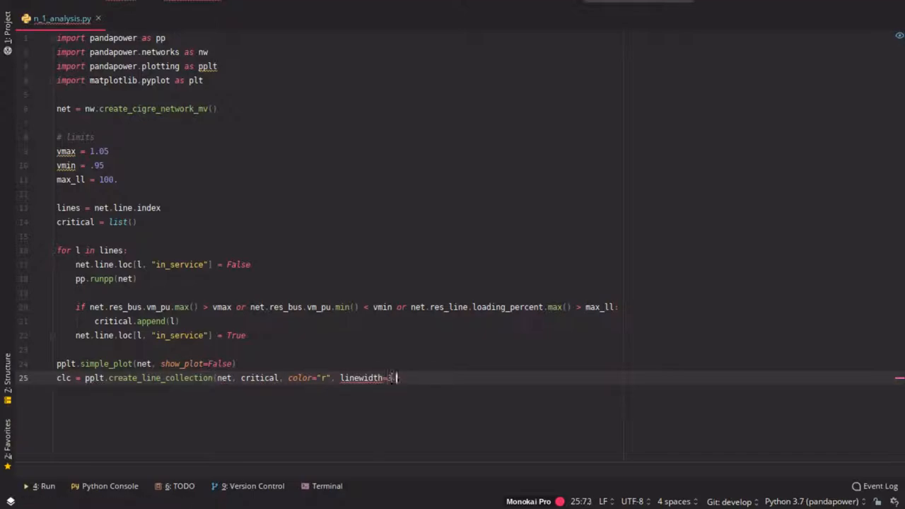
{"action": "type", "text": ", use_bus_geodata=True"}
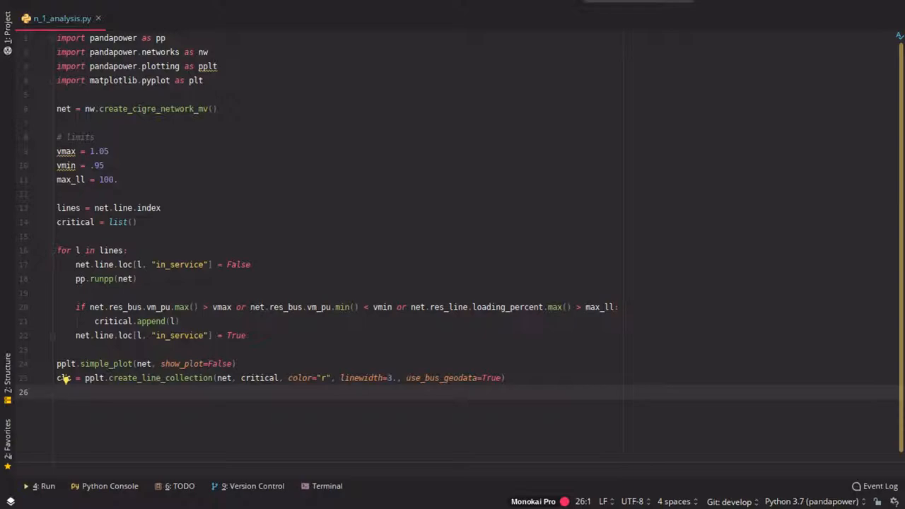
Step: Draw the collection with pplt.draw_collections([clc], ax=ax) and add plt.show()
{"action": "type", "text": "pplt.d"}
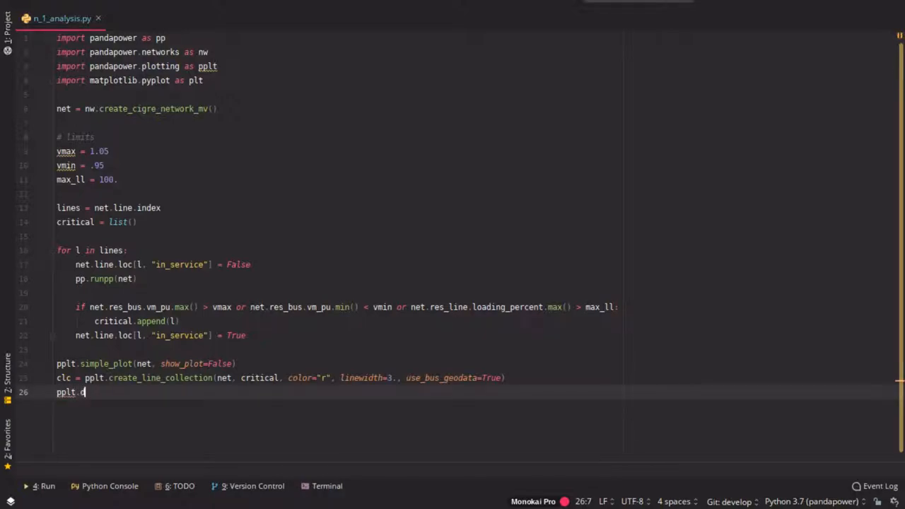
{"action": "type", "text": "draw_collections([c])"}
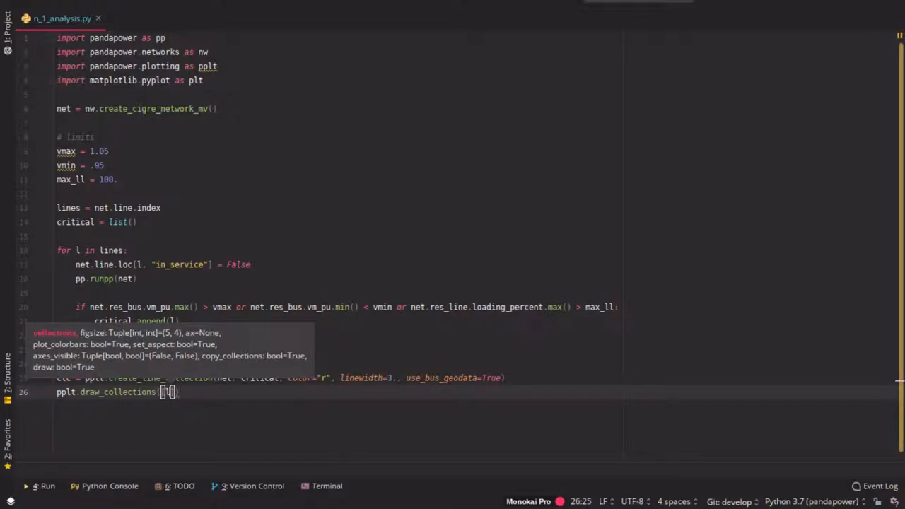
{"action": "type", "text": "clc], ax=ax"}
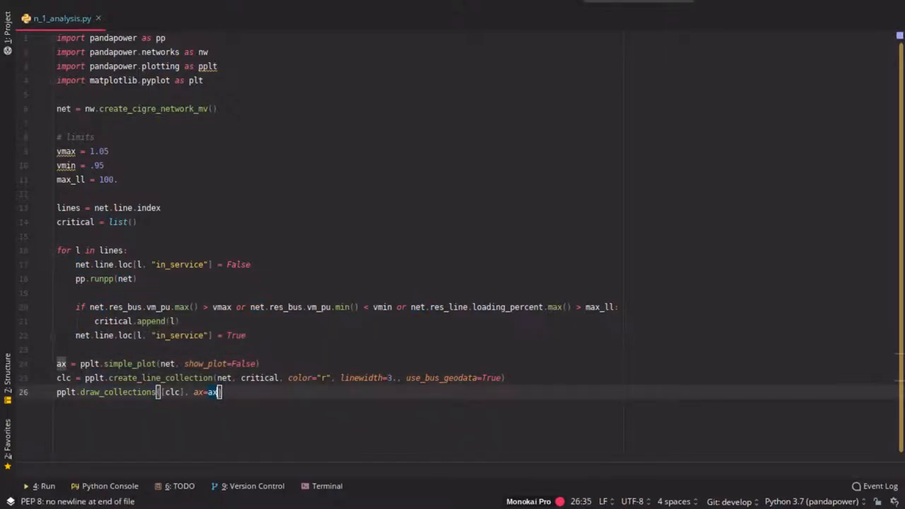
{"action": "type", "text": "plt.shw"}
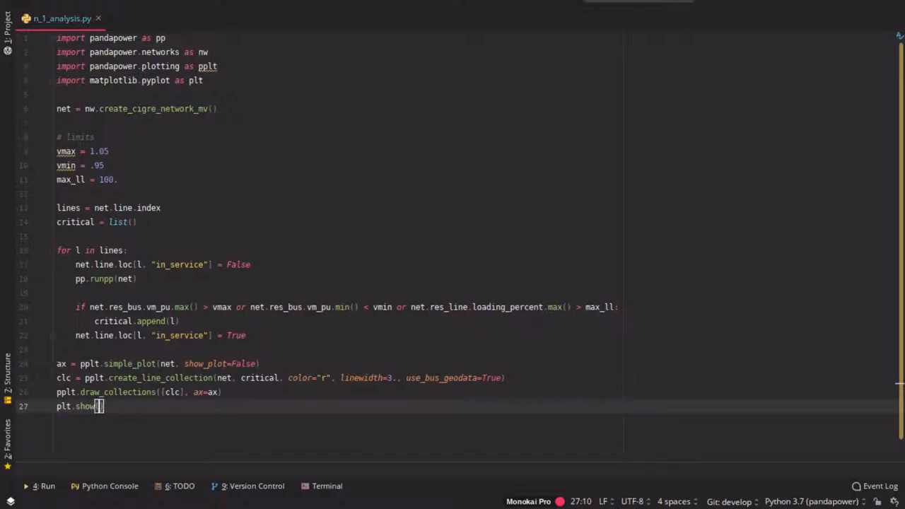
Step: Run n_1_analysis.py and view the network plot with thick red critical lines in SciView
{"action": "left_click", "coordinate": [34, 486]}
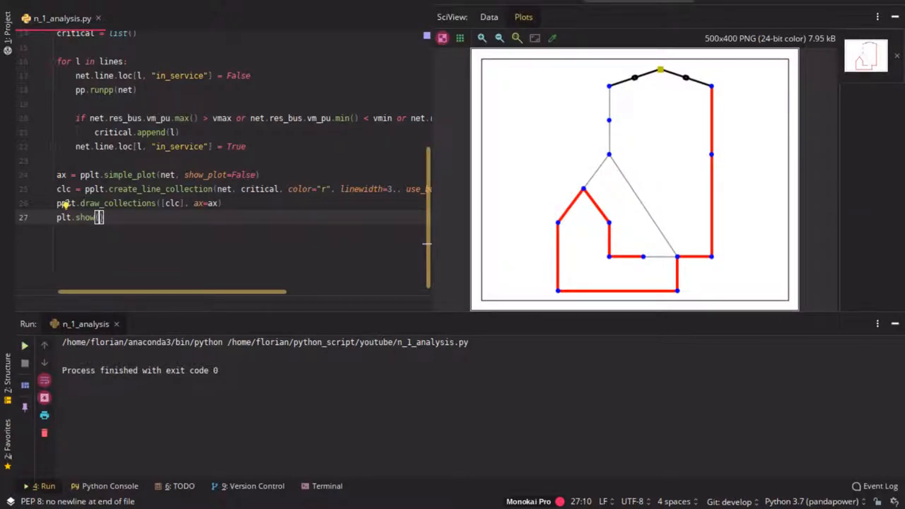
{"action": "mouse_move", "coordinate": [703, 344]}
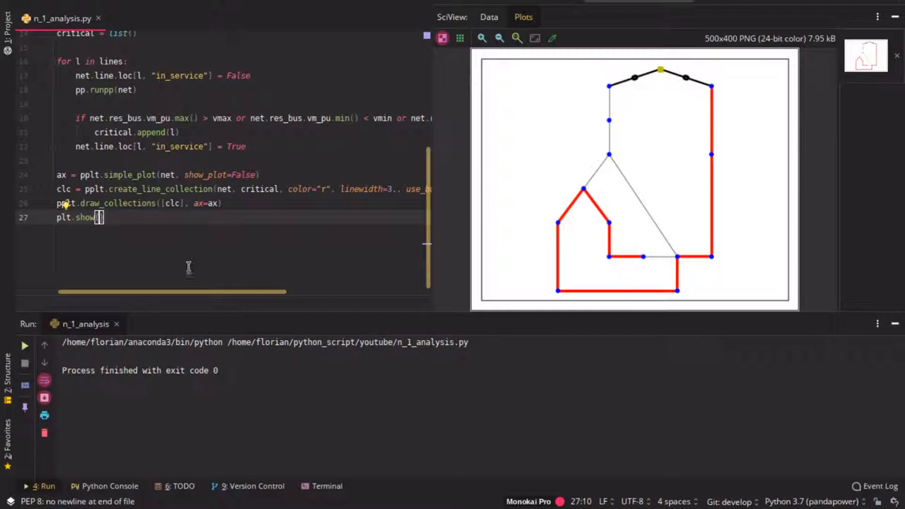
{"action": "left_click", "coordinate": [179, 146]}
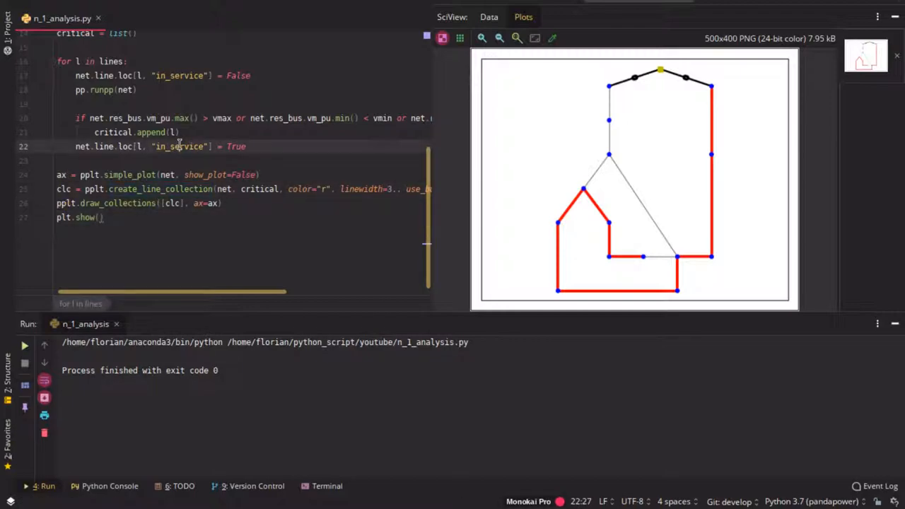